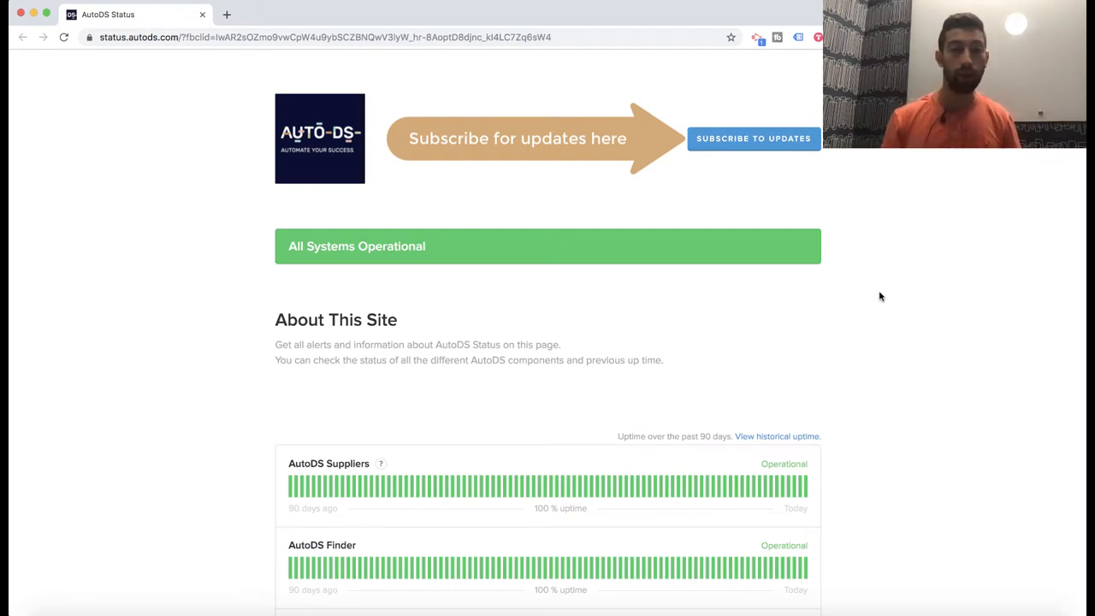
Show the 'All Systems Operational' status notice in the AutoDS dashboard's help widget.
{"action": "scroll", "scroll_direction": "down", "scroll_amount": 3}
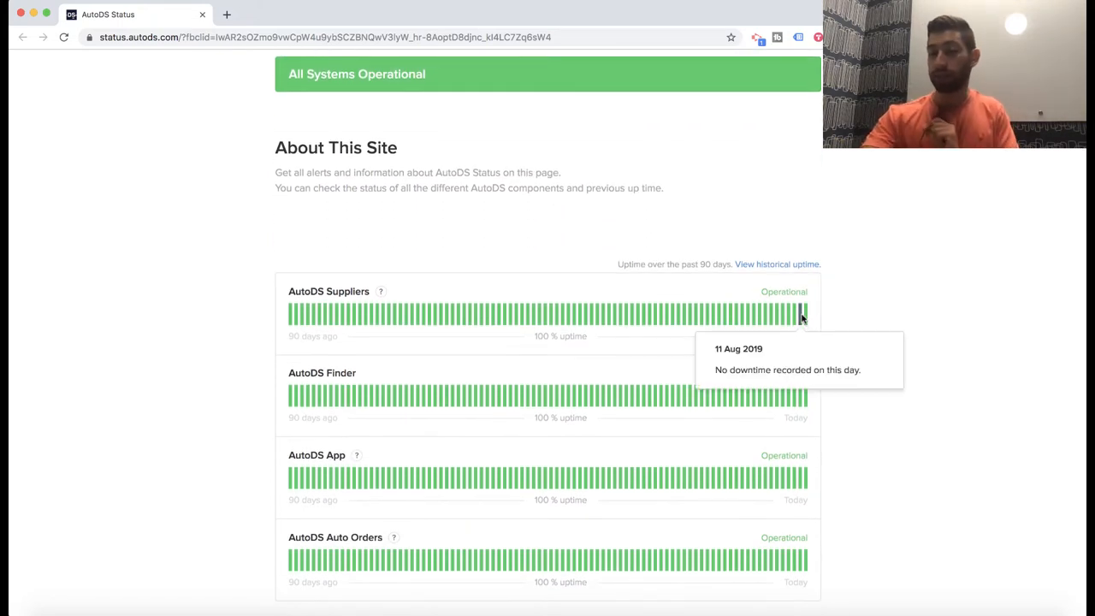
{"action": "mouse_move", "coordinate": [732, 243]}
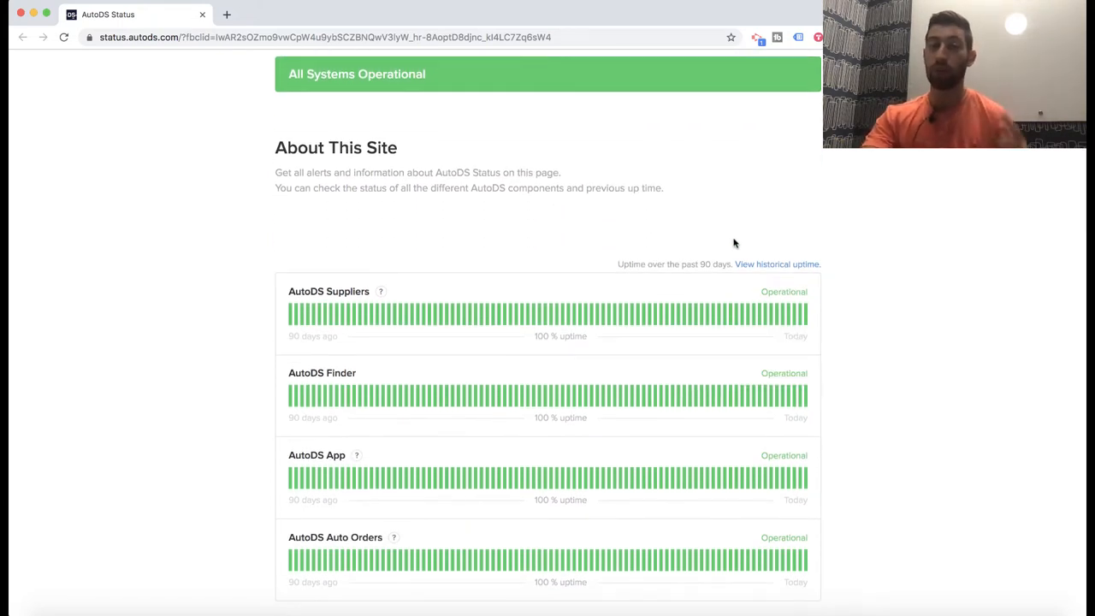
{"action": "mouse_move", "coordinate": [737, 235]}
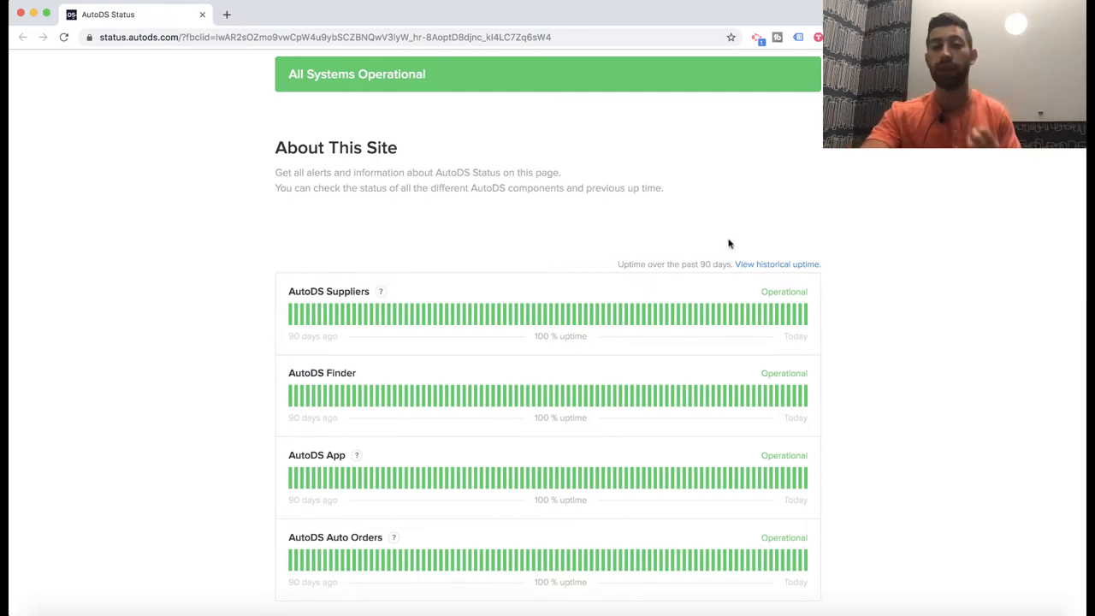
{"action": "mouse_move", "coordinate": [726, 238]}
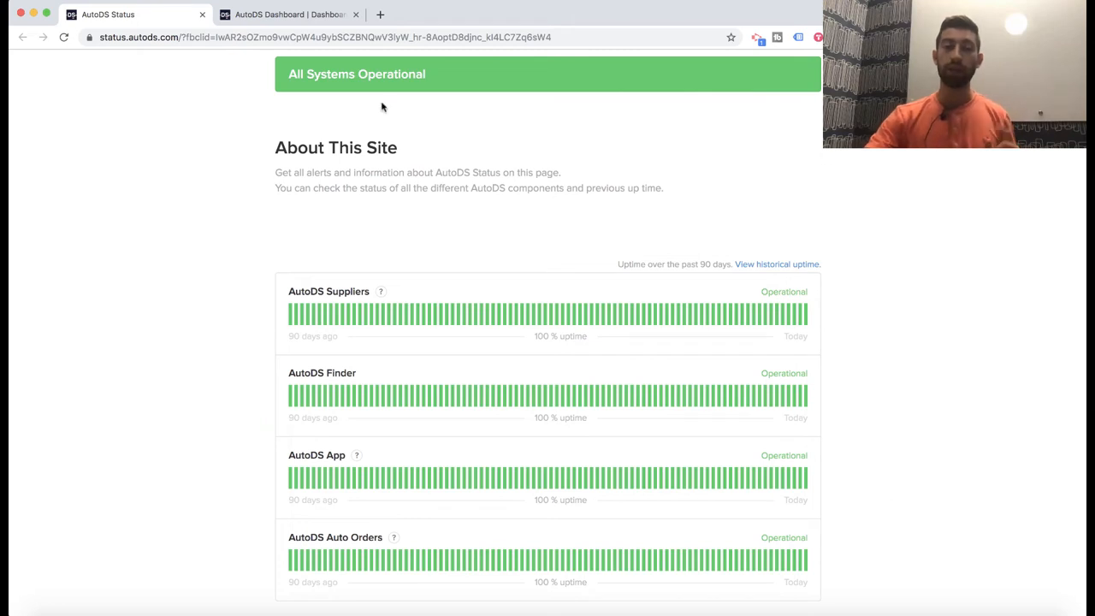
{"action": "left_click", "coordinate": [288, 14]}
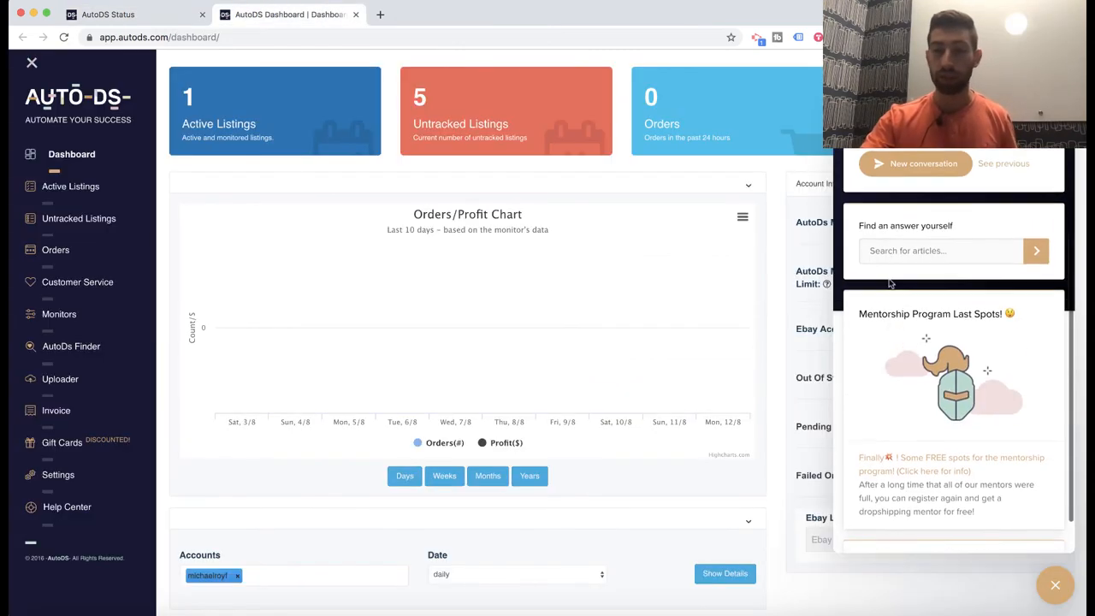
{"action": "scroll", "scroll_direction": "down", "scroll_amount": 3}
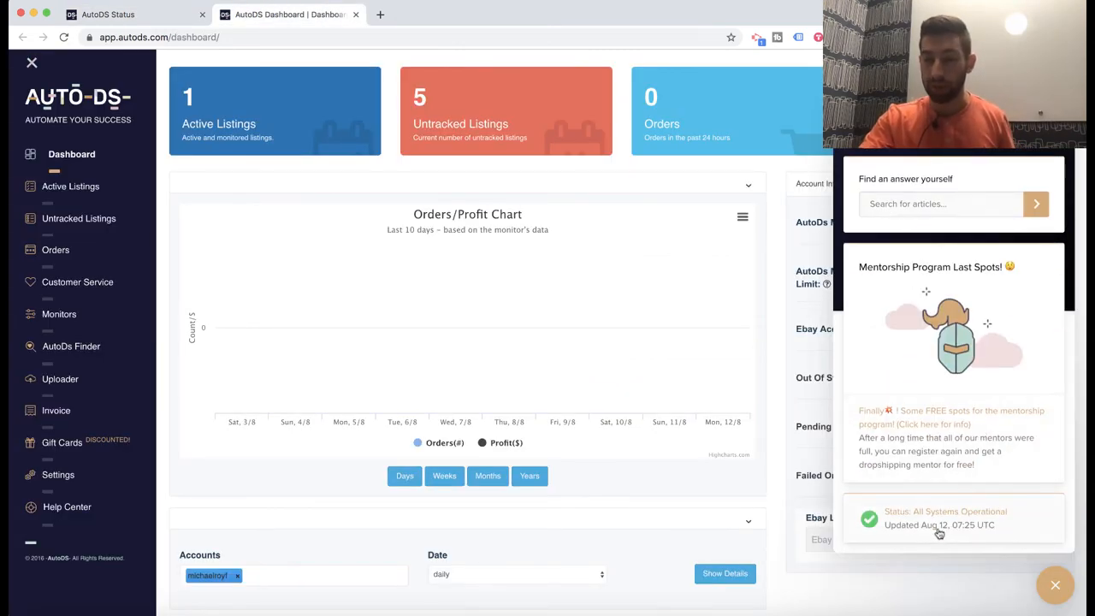
{"action": "mouse_move", "coordinate": [1024, 510]}
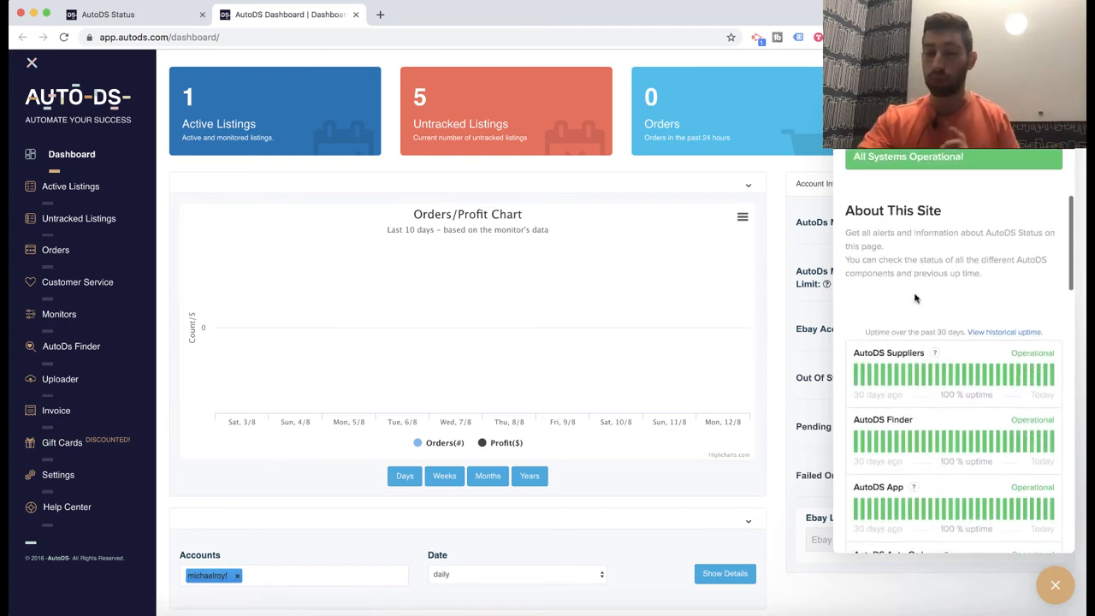
{"action": "scroll", "scroll_direction": "down", "scroll_amount": 3}
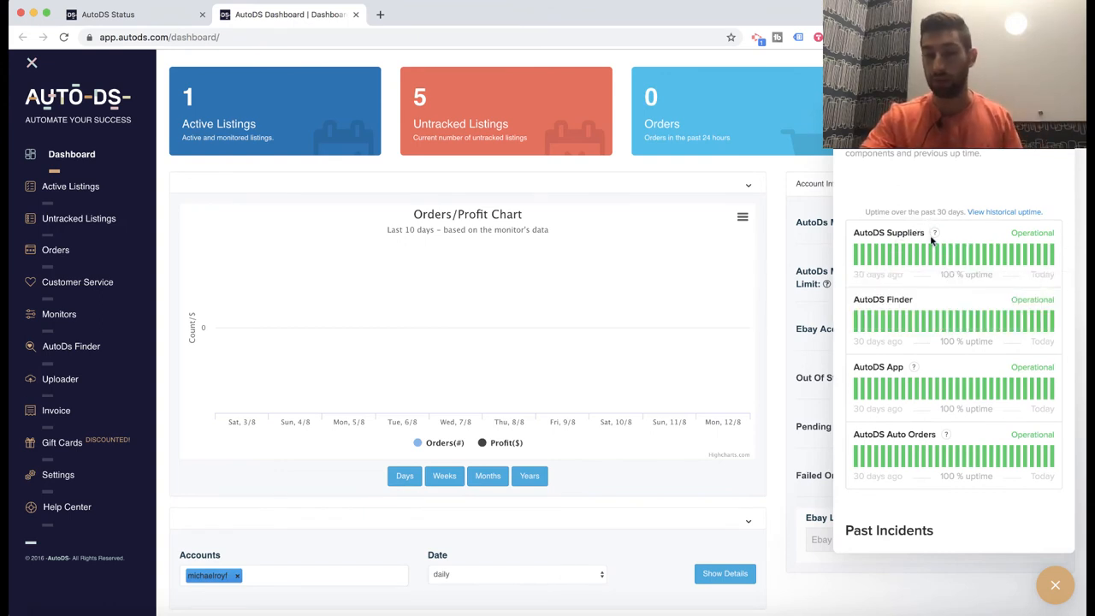
{"action": "mouse_move", "coordinate": [907, 257]}
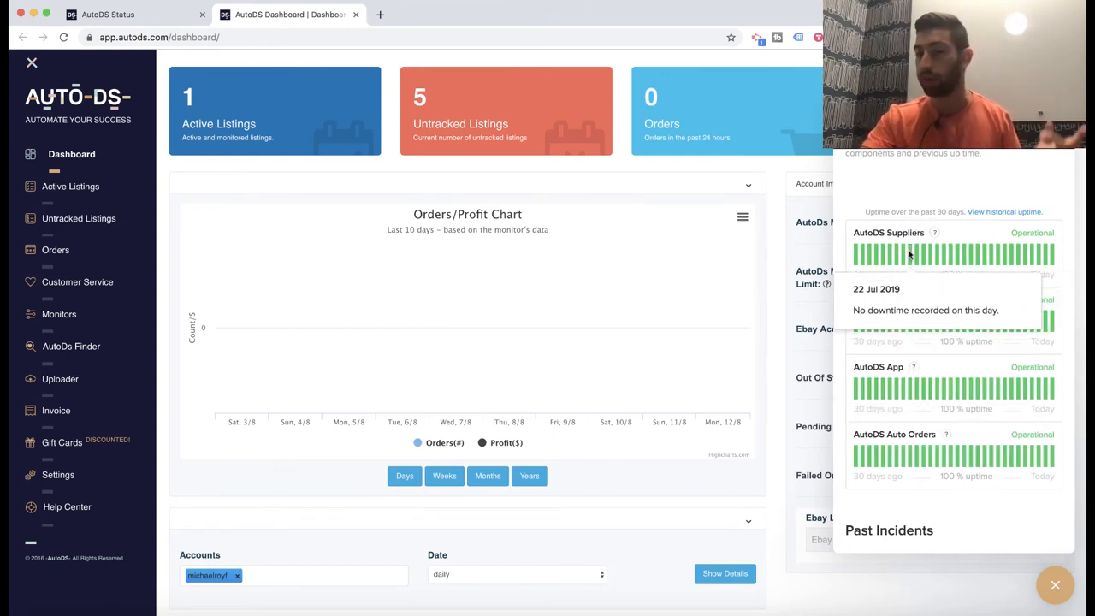
{"action": "scroll", "scroll_direction": "up", "scroll_amount": 3}
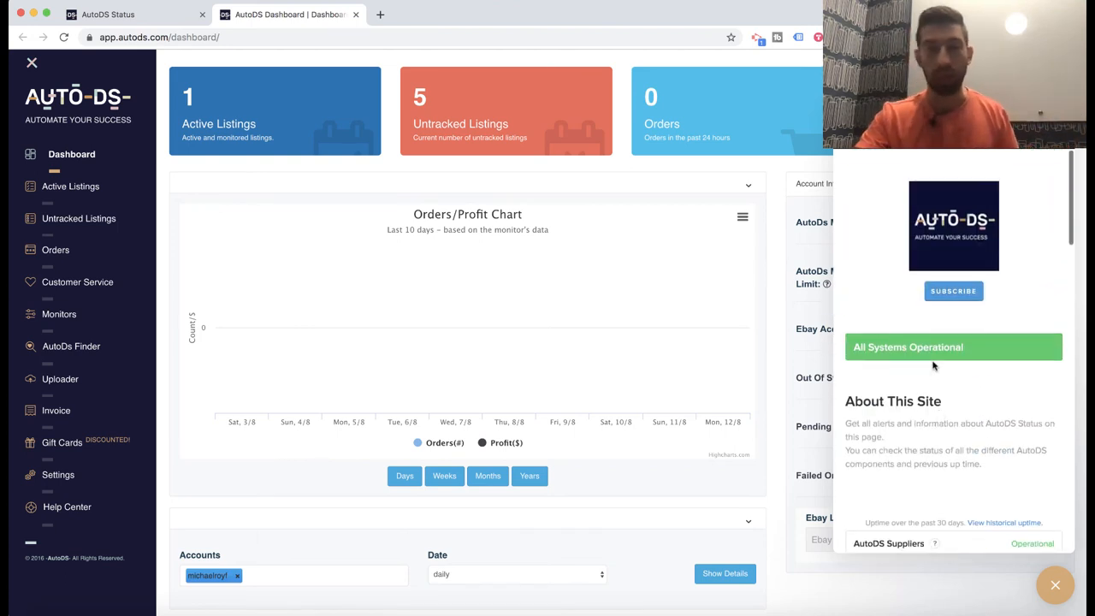